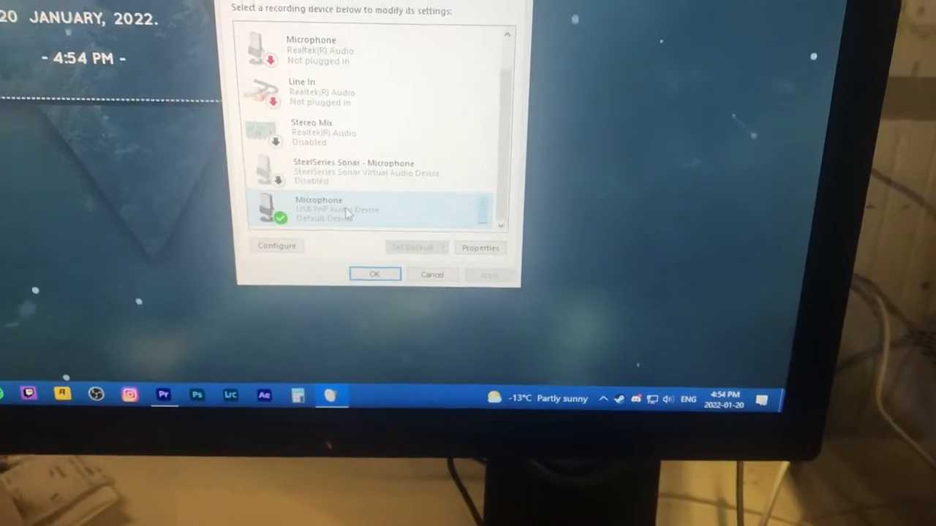
{"action": "left_click", "coordinate": [480, 247]}
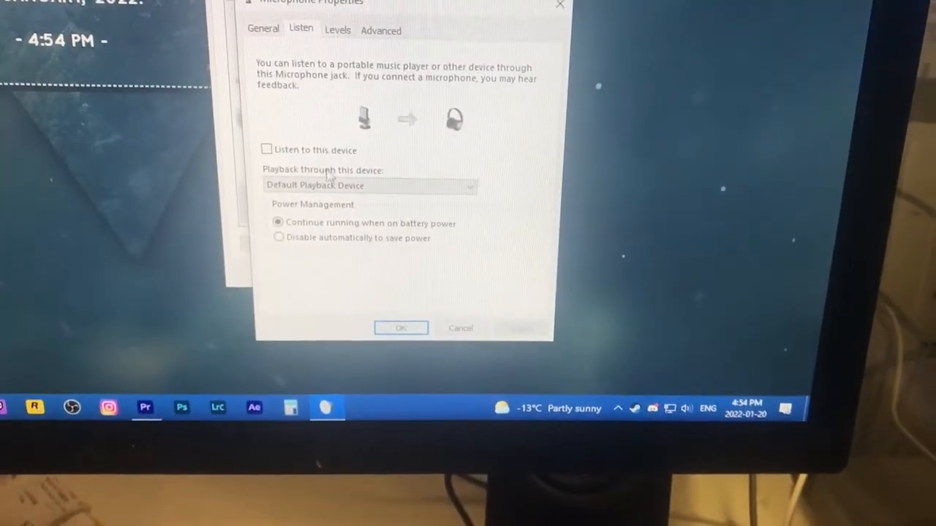
{"action": "left_click", "coordinate": [337, 30]}
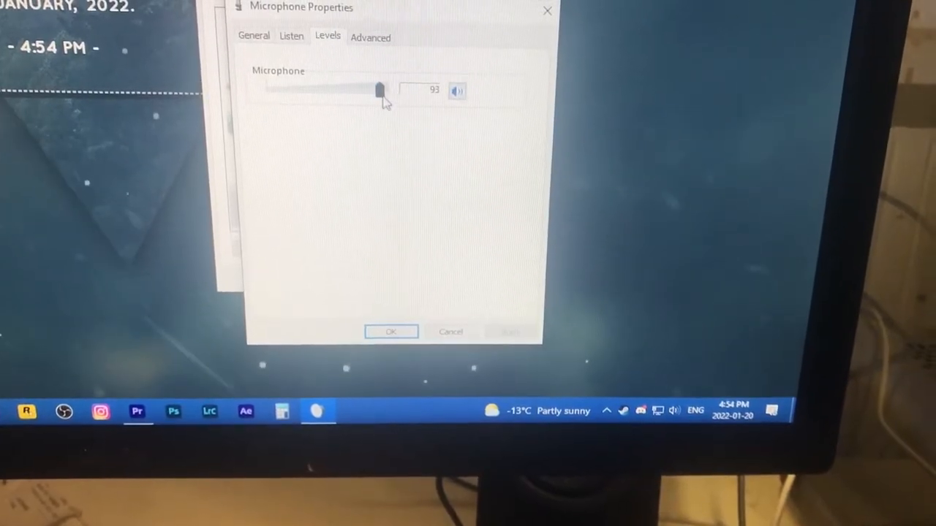
{"action": "left_click", "coordinate": [371, 37]}
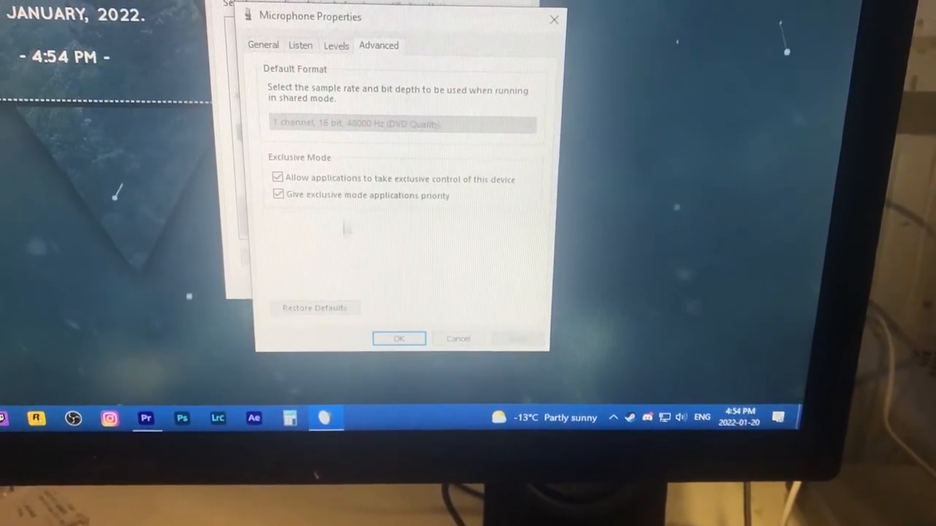
{"action": "left_click", "coordinate": [398, 339]}
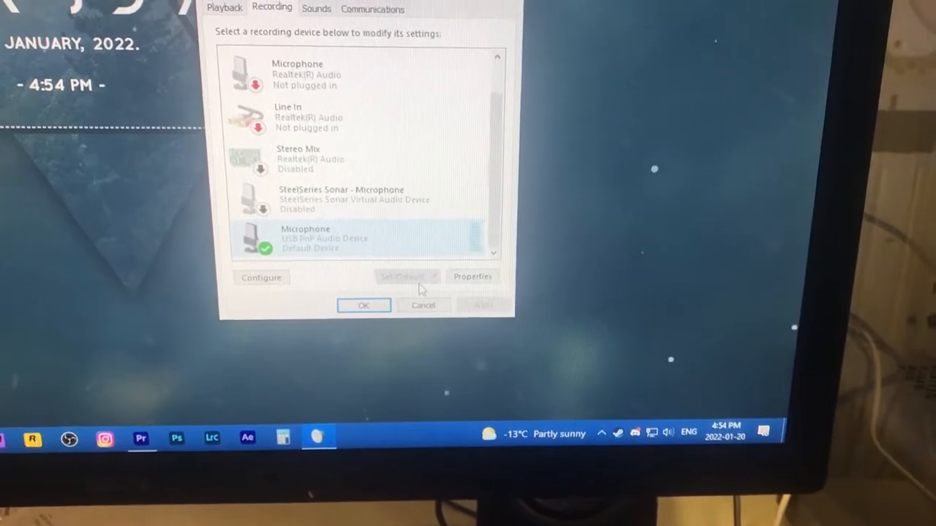